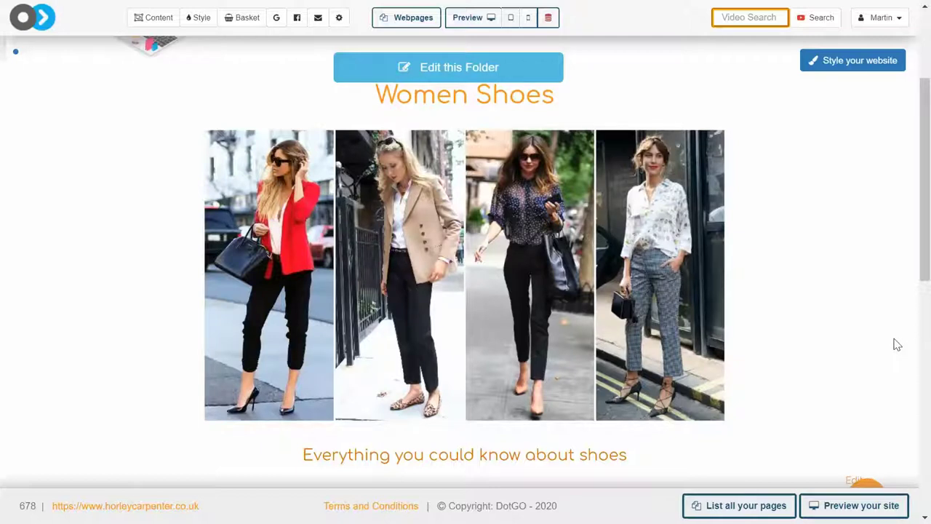
mouse_move(852, 319)
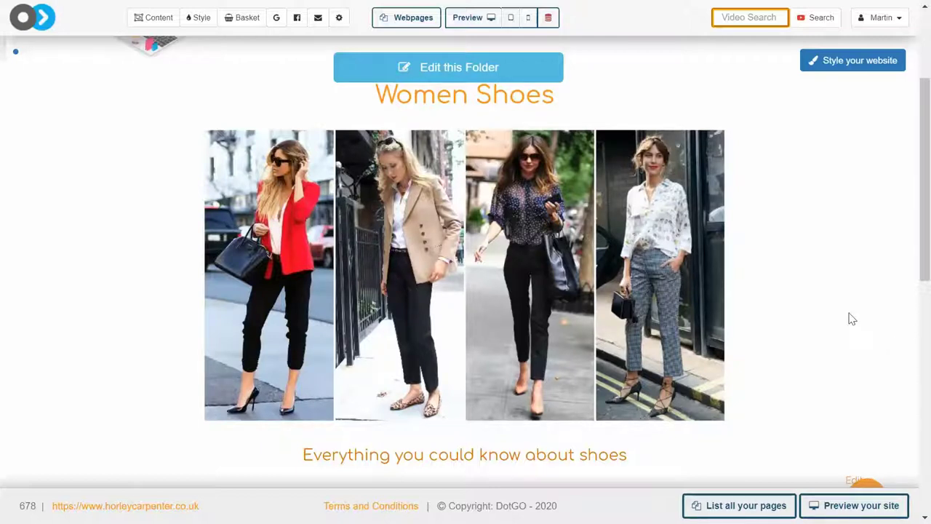
In Organise navigation buttons, drag Blog between Home and Contact Me and save the changes.
scroll("down", 3)
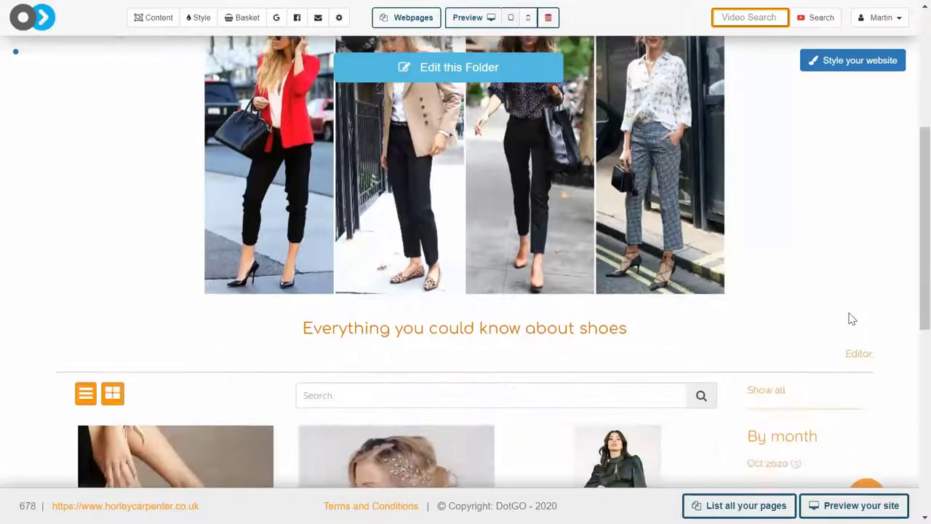
scroll("down", 3)
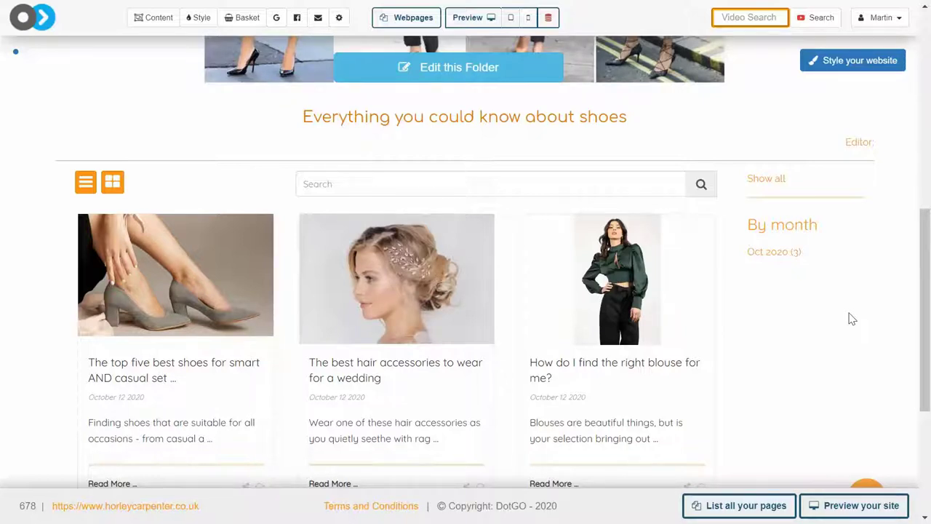
mouse_move(732, 287)
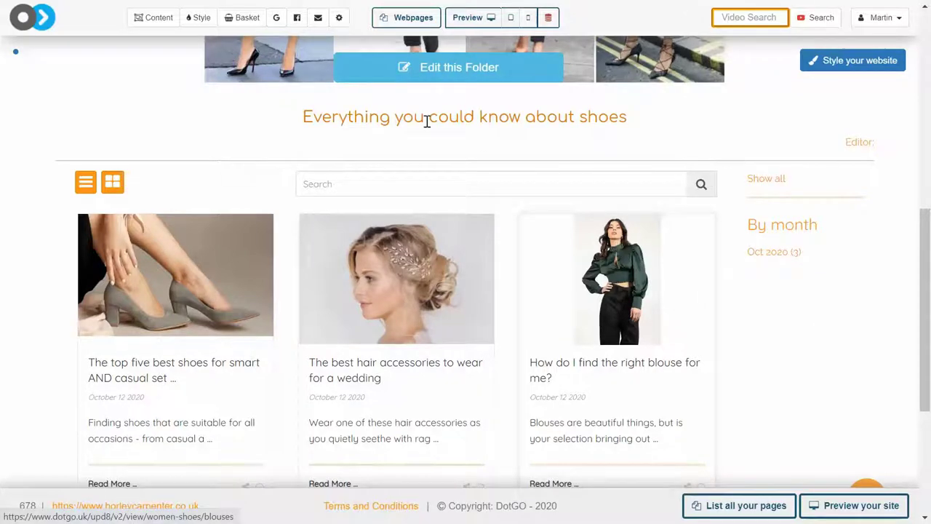
left_click(405, 18)
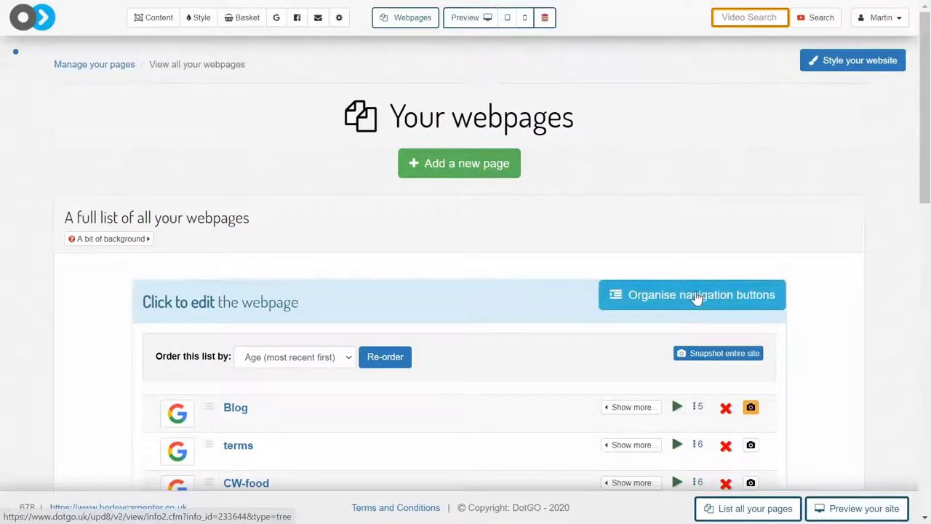
left_click(691, 294)
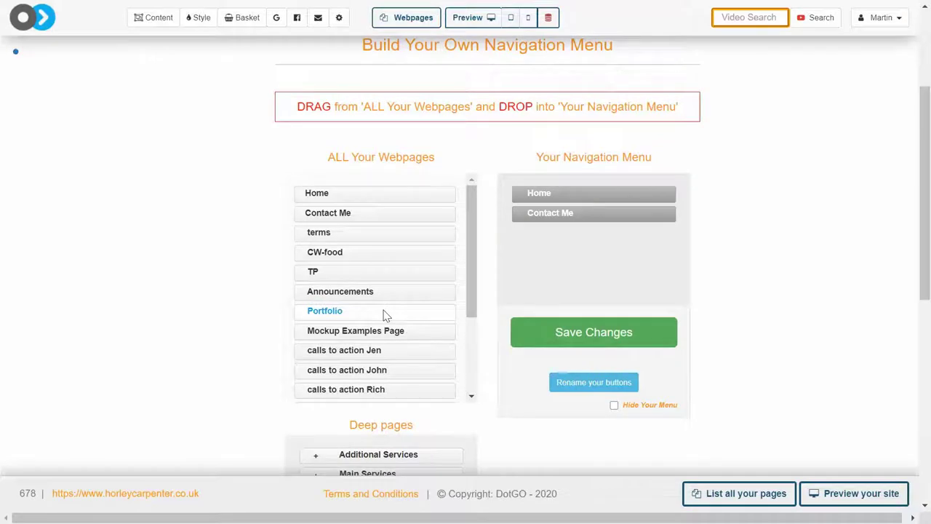
scroll("down", 3)
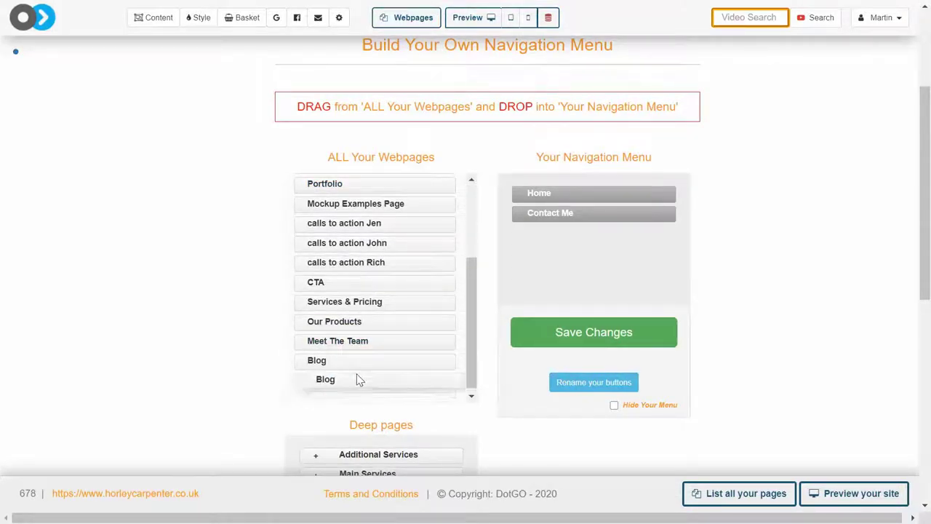
left_click_drag(325, 378, 593, 210)
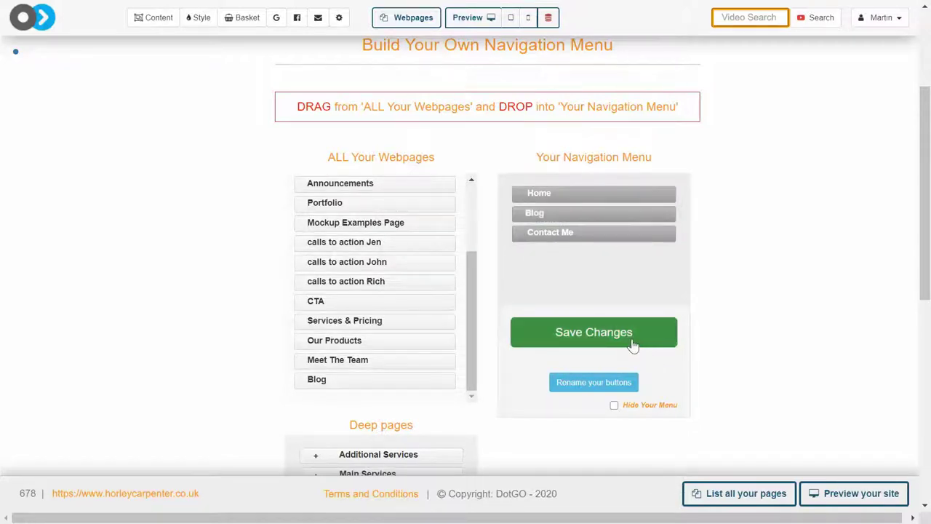
left_click(594, 332)
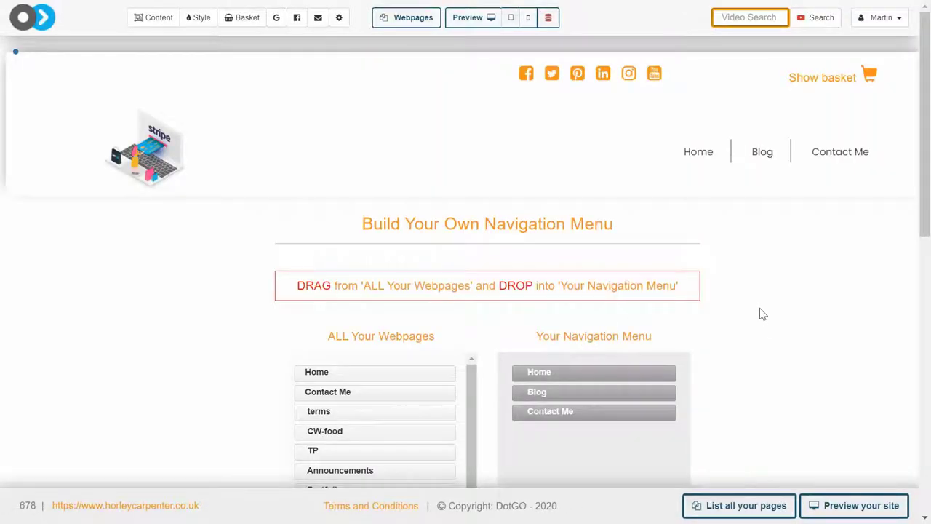
Follow the header's Blog link, leave the menu builder, and browse the three Women Shoes articles.
left_click(762, 151)
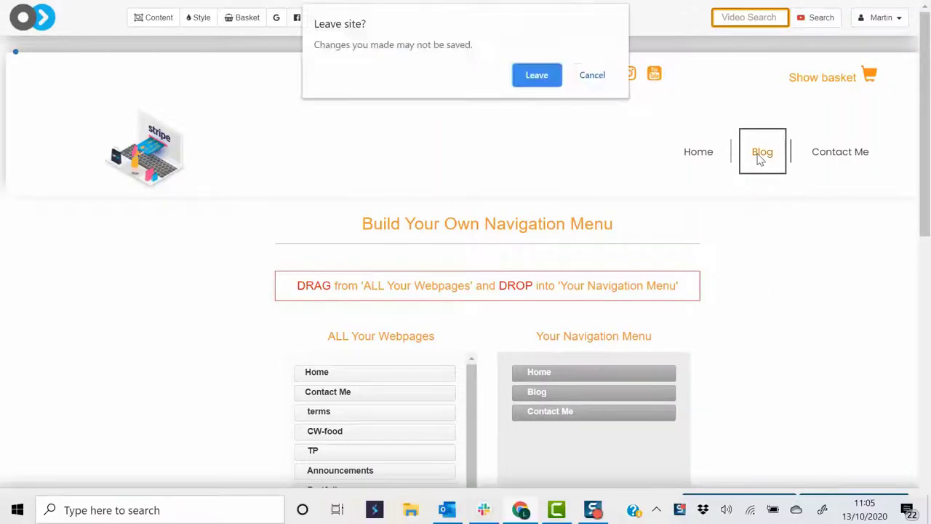
left_click(537, 75)
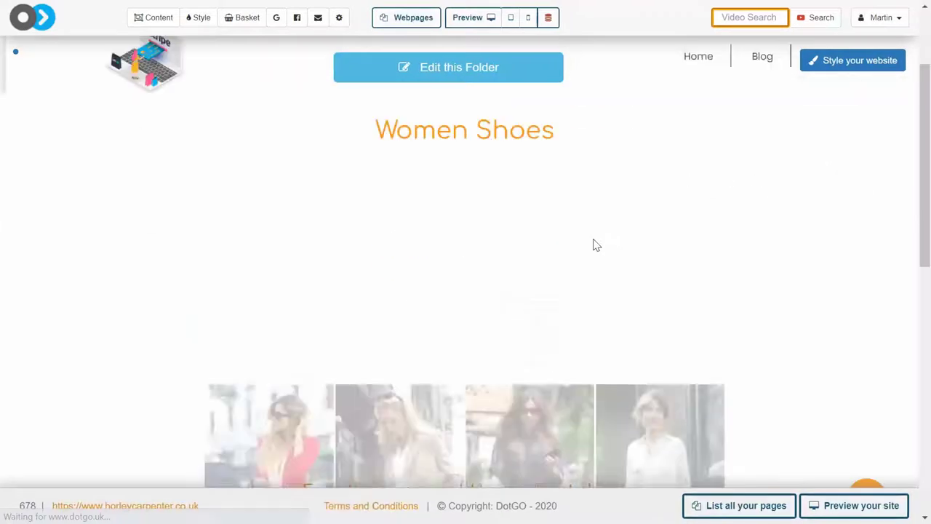
scroll("down", 3)
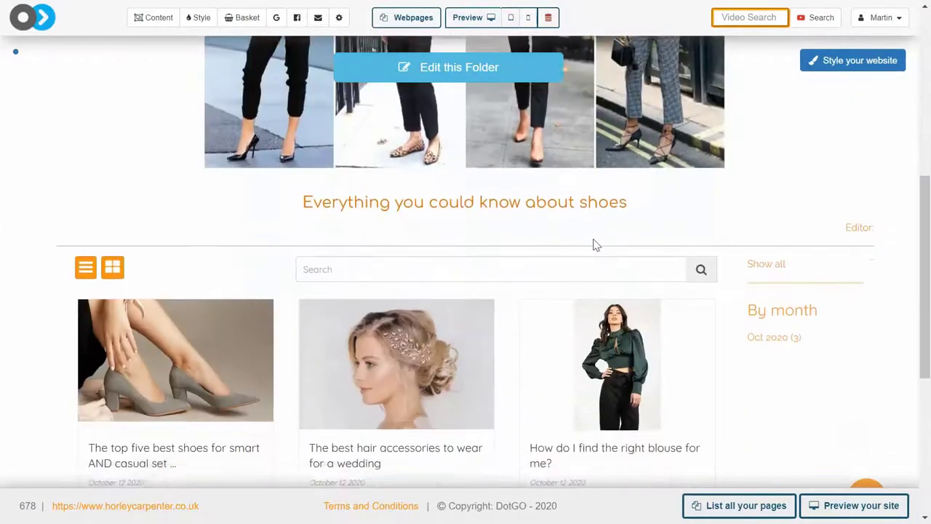
scroll("down", 3)
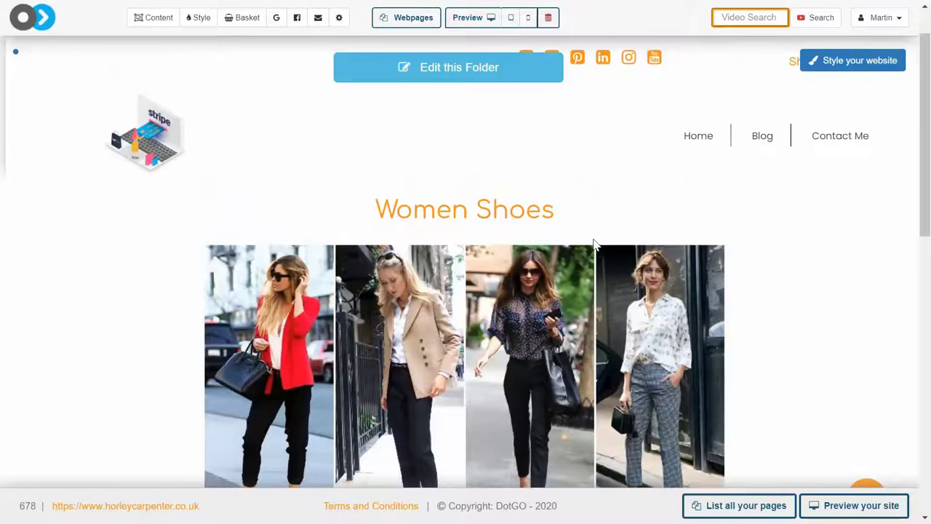
scroll("down", 3)
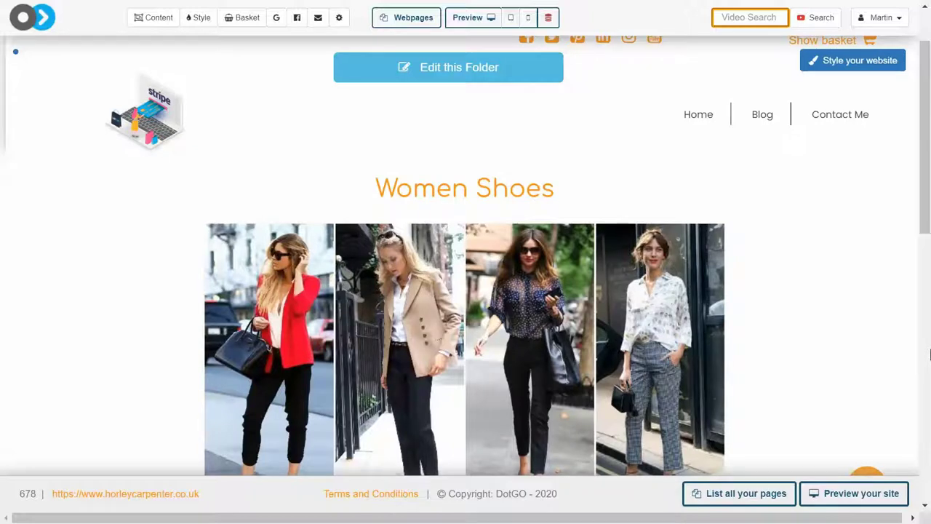
mouse_move(412, 18)
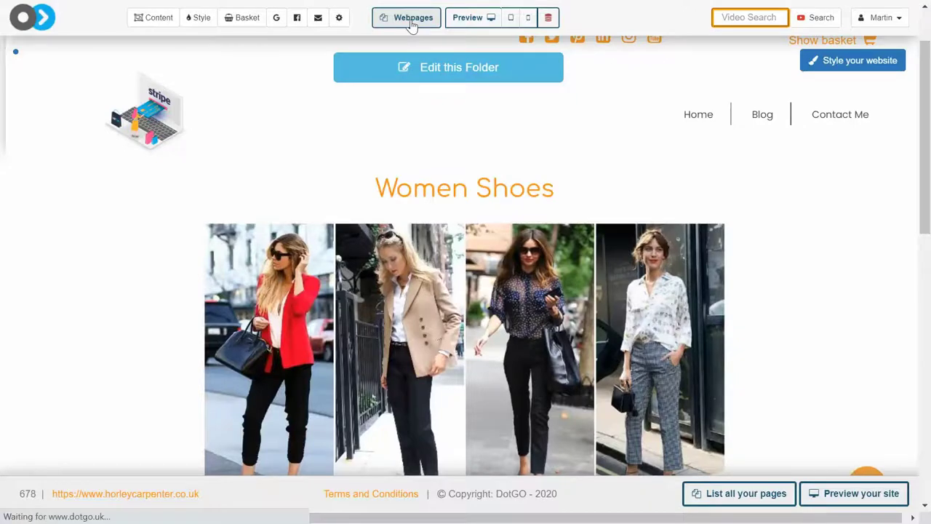
Choose Home from the Webpages list to open it in the content editor.
left_click(406, 17)
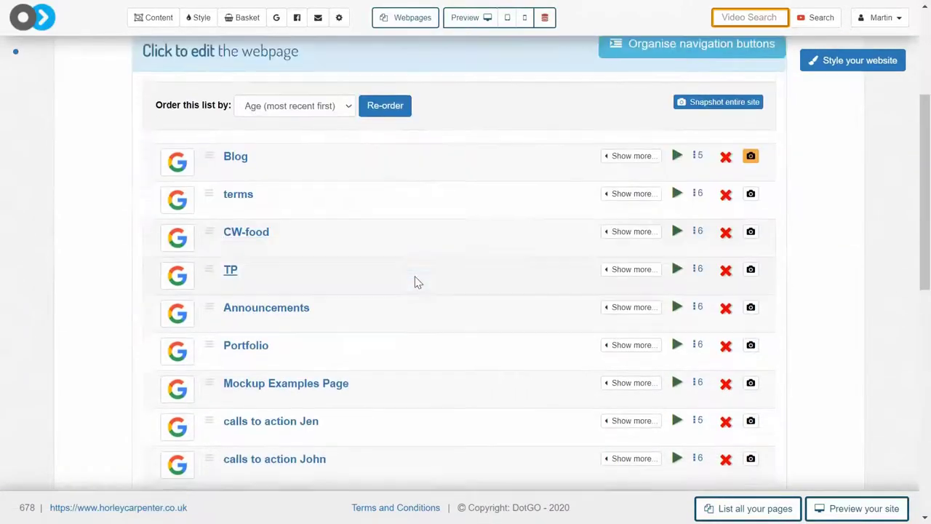
scroll("down", 3)
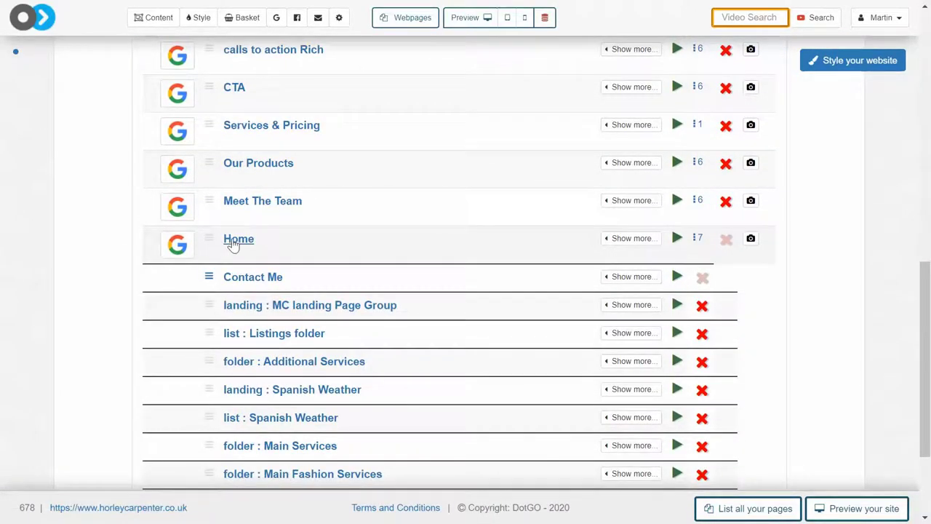
left_click(239, 239)
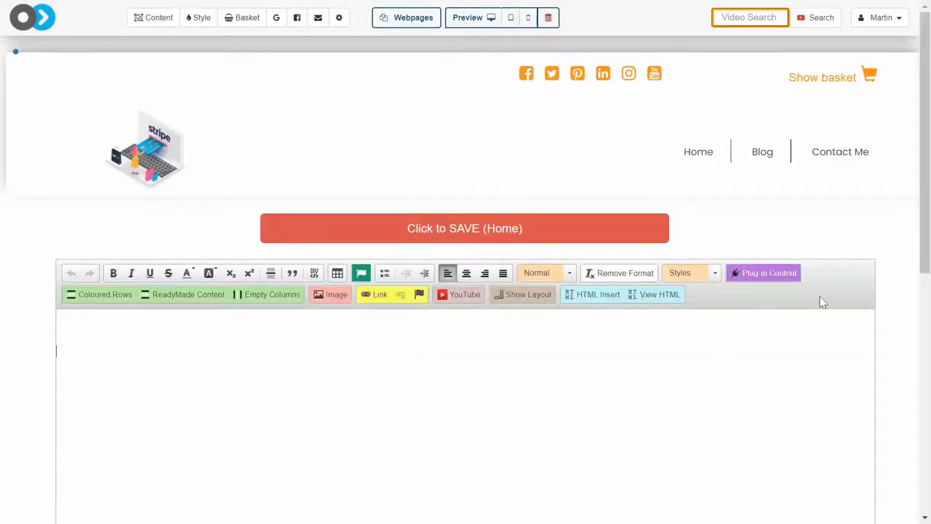
Insert a '- Blog posts' plug-in showing the Women Shoes articles and save Home.
left_click(762, 272)
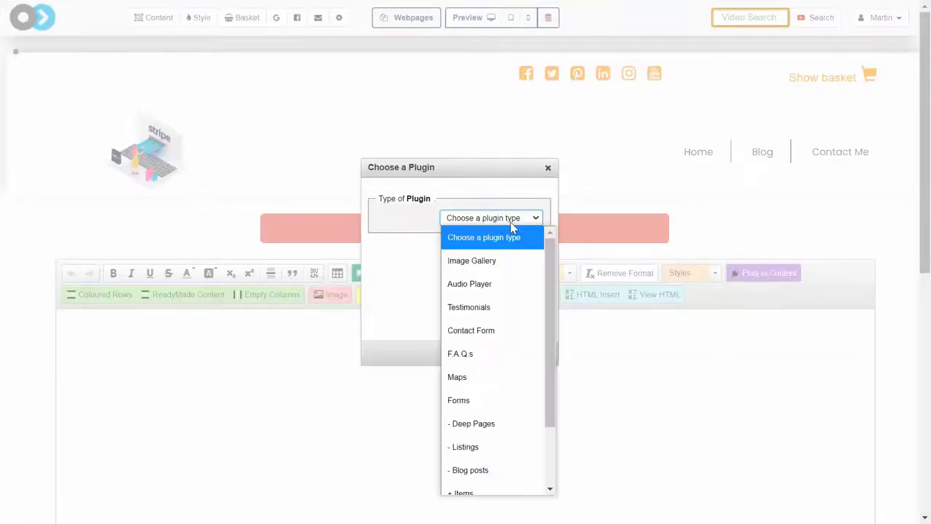
mouse_move(469, 470)
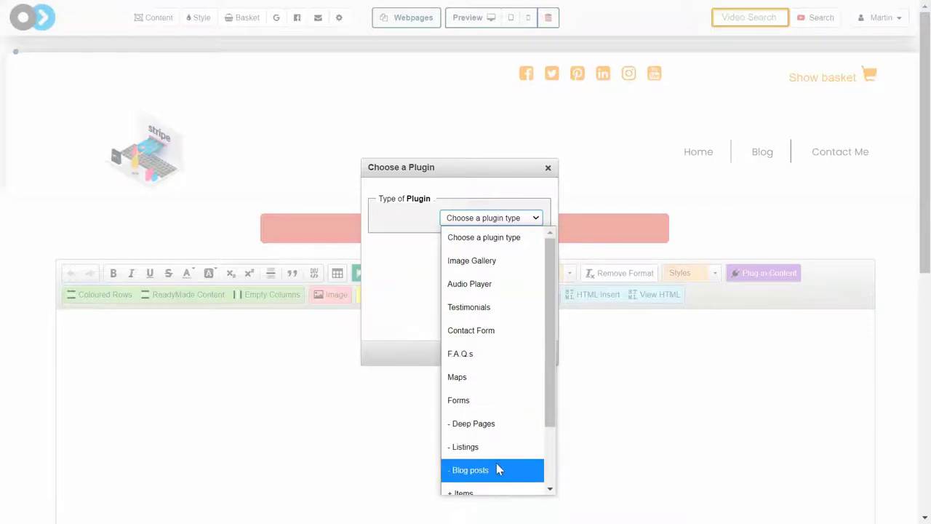
left_click(470, 469)
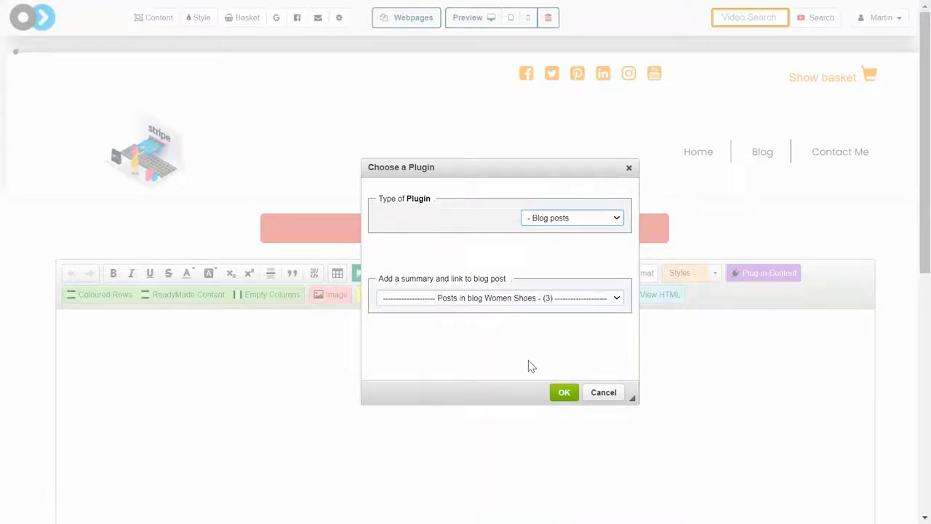
left_click(499, 298)
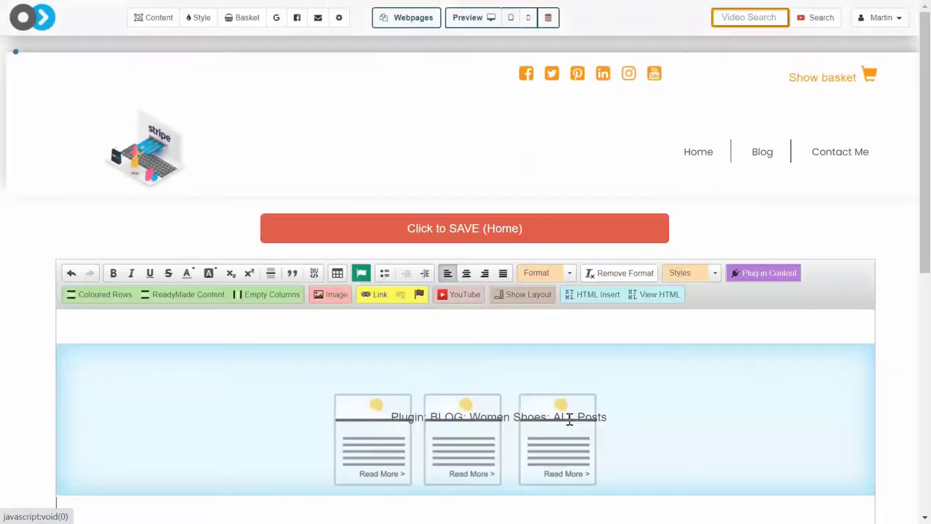
left_click(464, 228)
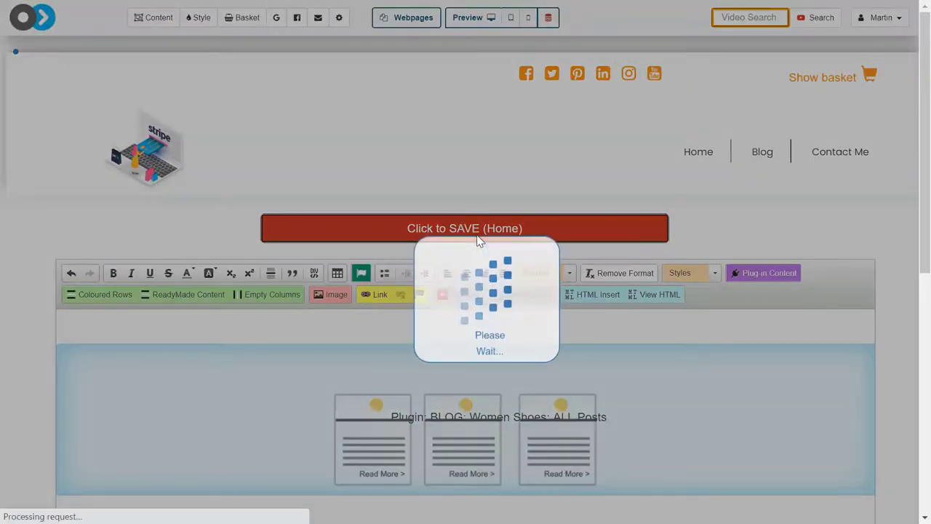
left_click(464, 228)
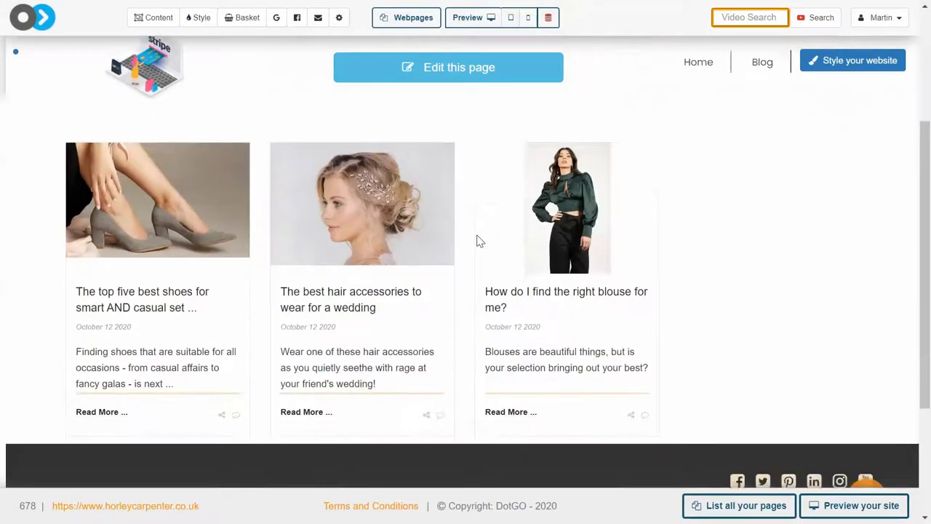